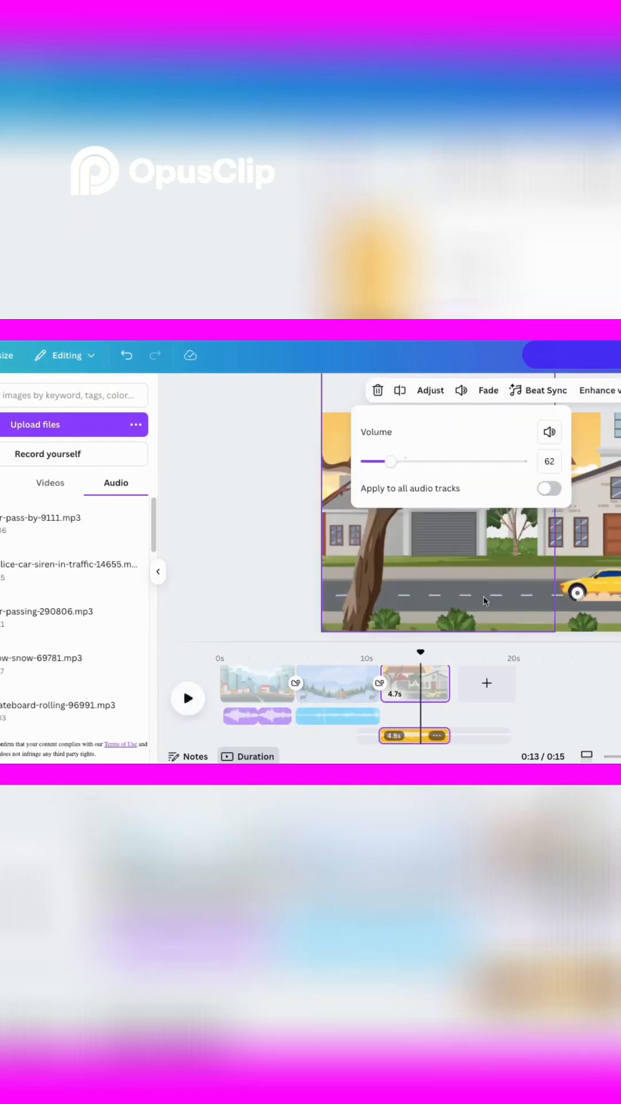
- Drag the car sound clip's volume slider to 62
{"action": "left_click_drag", "start_coordinate": [390, 461], "coordinate": [399, 461]}
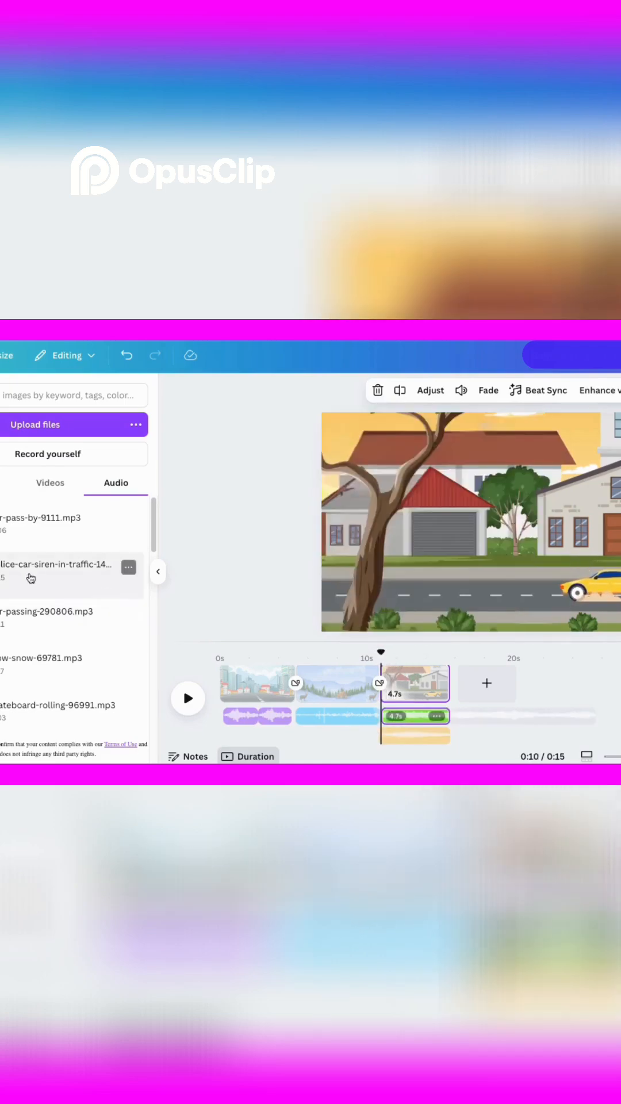
- Place police-car-siren-in-traffic-14655.mp3 on the timeline beneath the third street scene
{"action": "left_click", "coordinate": [462, 390]}
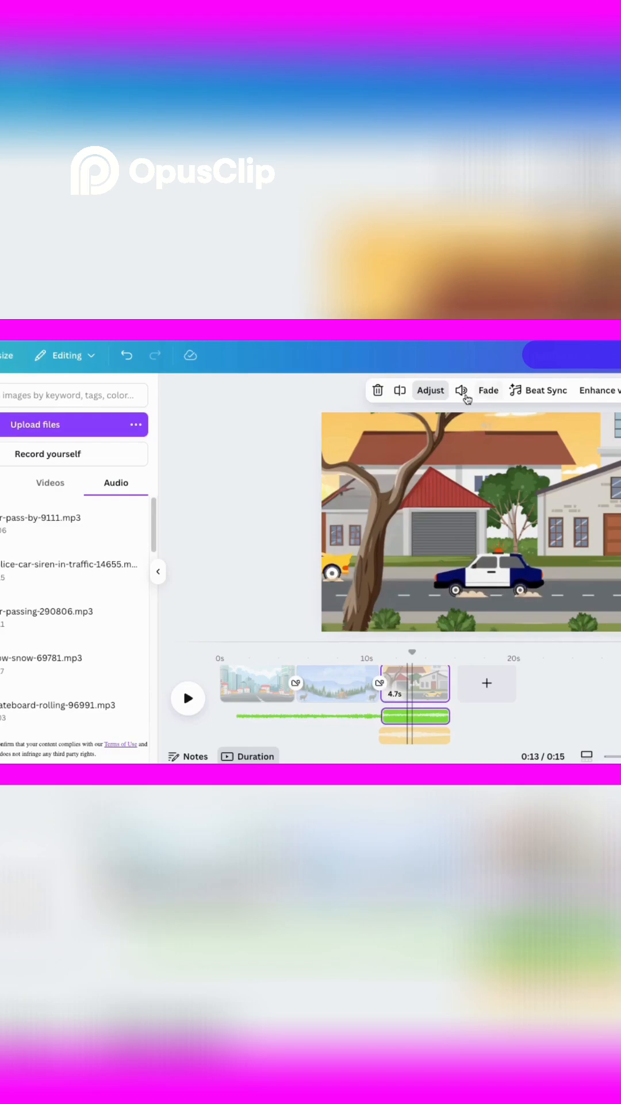
- Set the police siren clip's volume to 86, then play and stop the preview
{"action": "left_click", "coordinate": [487, 390]}
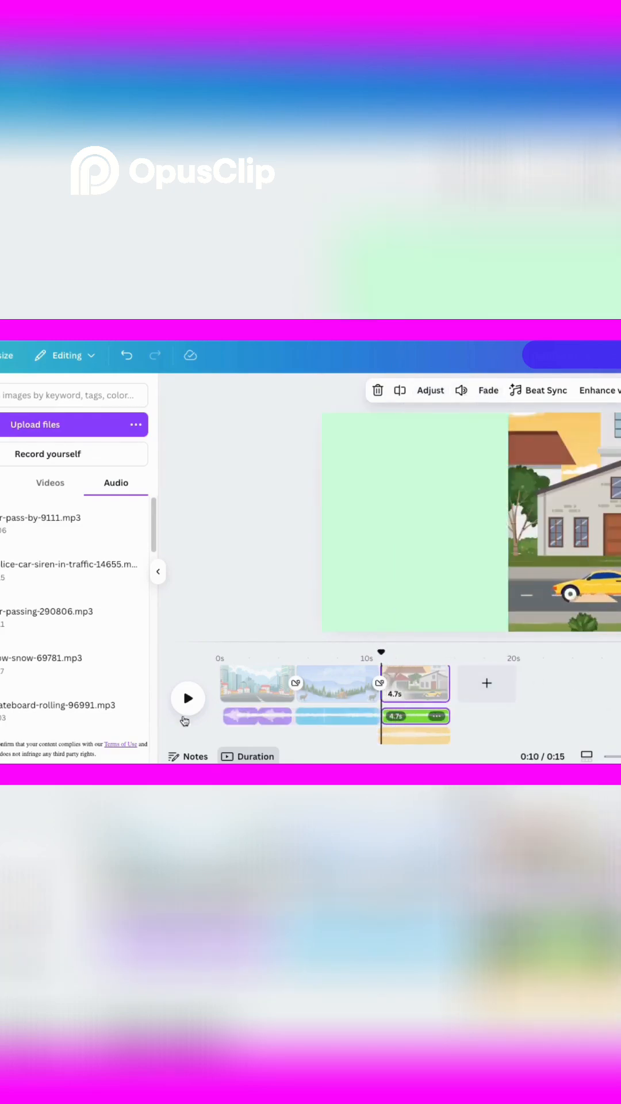
{"action": "left_click", "coordinate": [188, 699]}
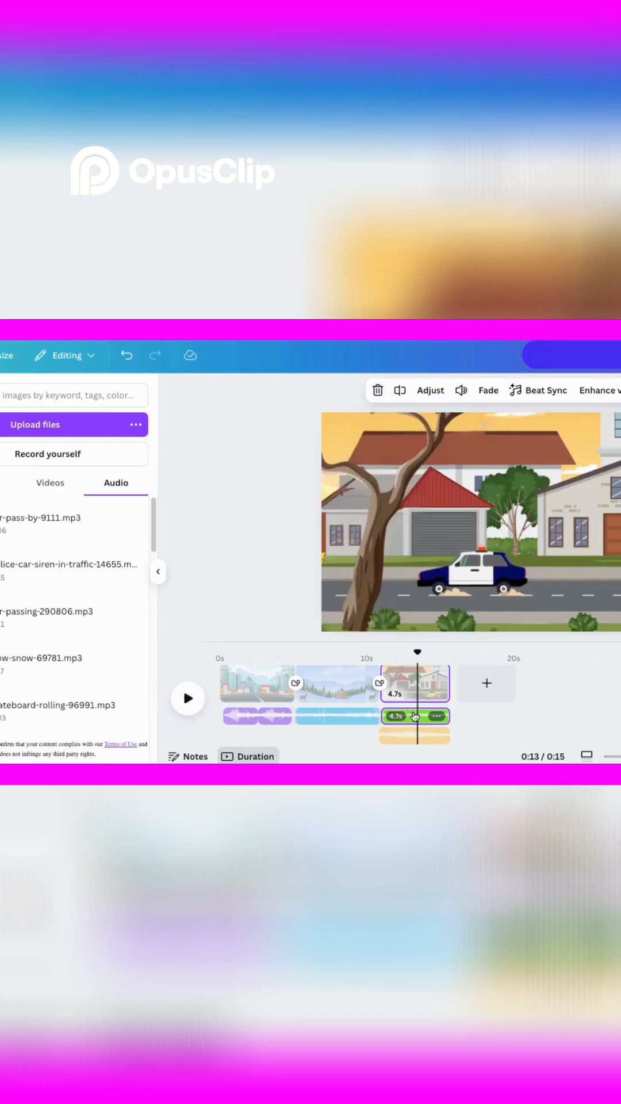
{"action": "left_click", "coordinate": [461, 389]}
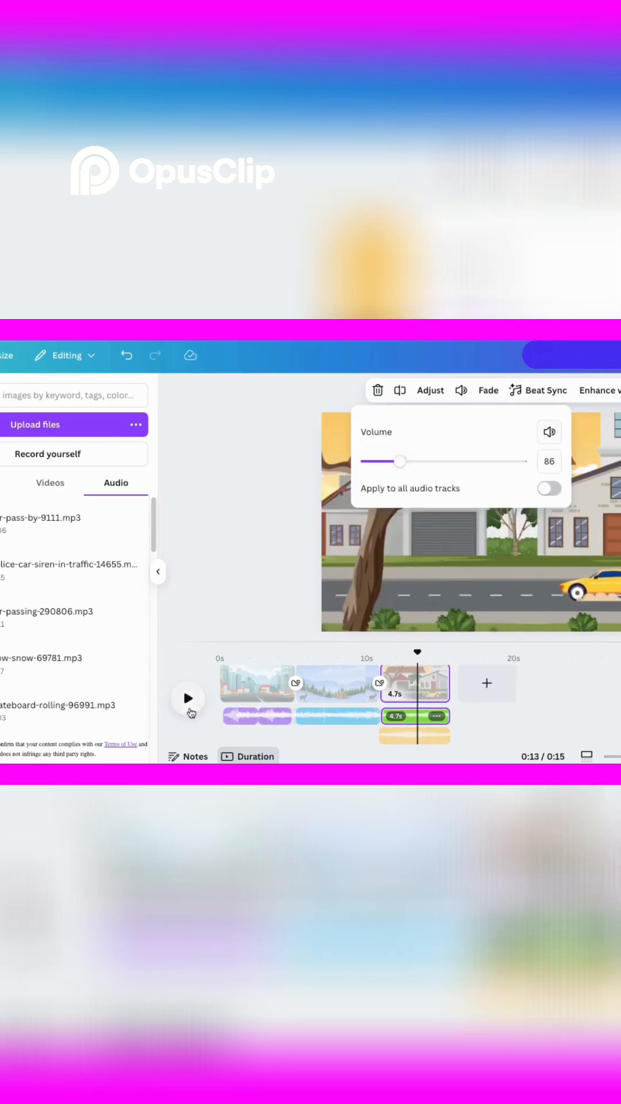